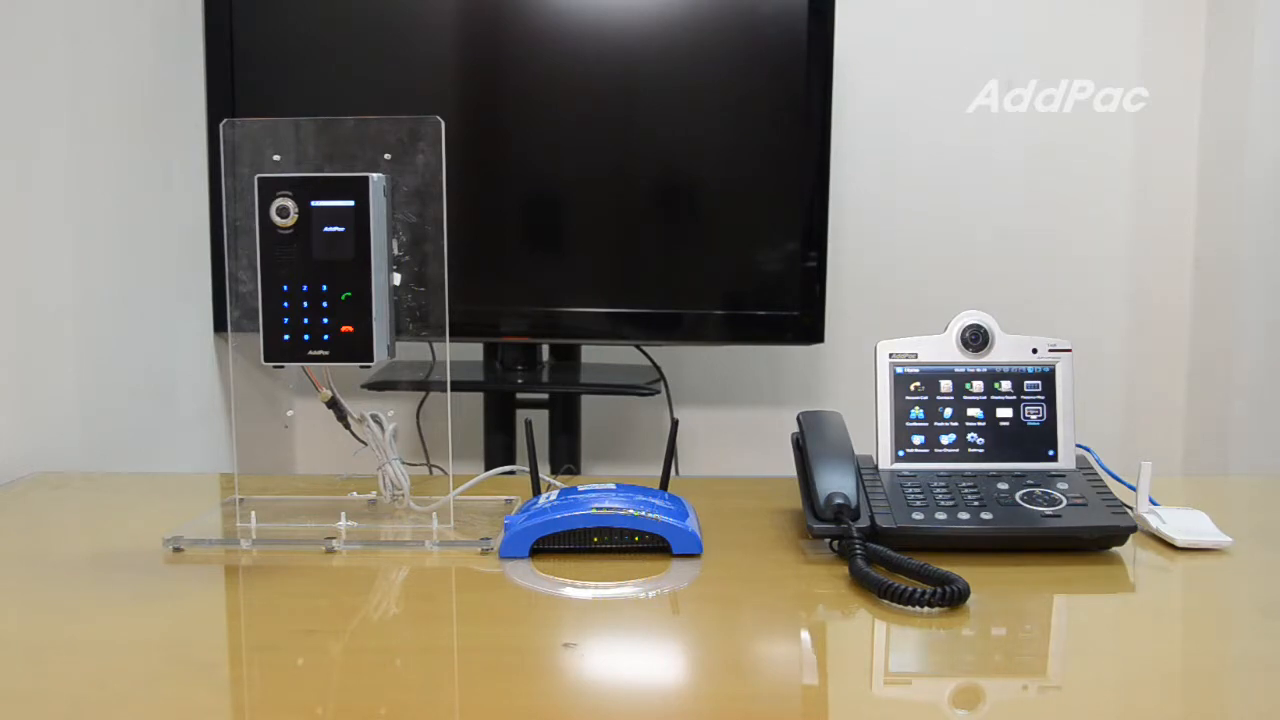
- Press the door unit's call button to ring the desk video phone
left_click(340, 310)
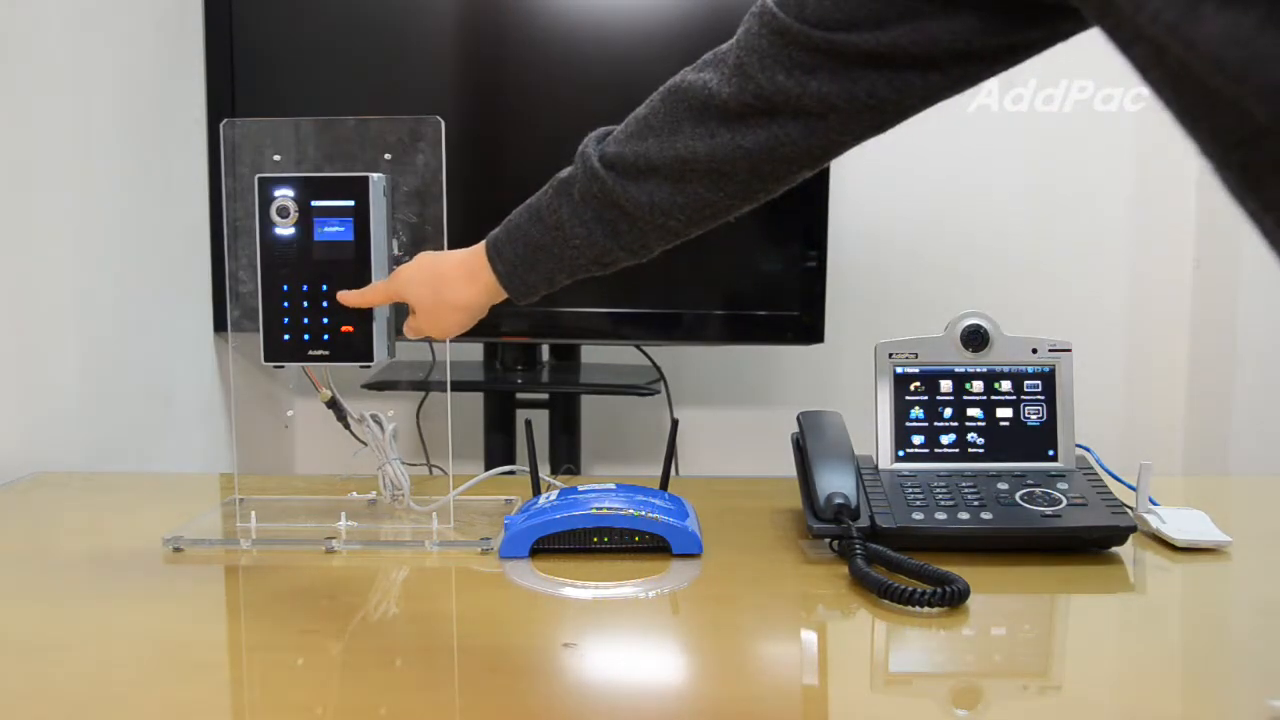
left_click(340, 305)
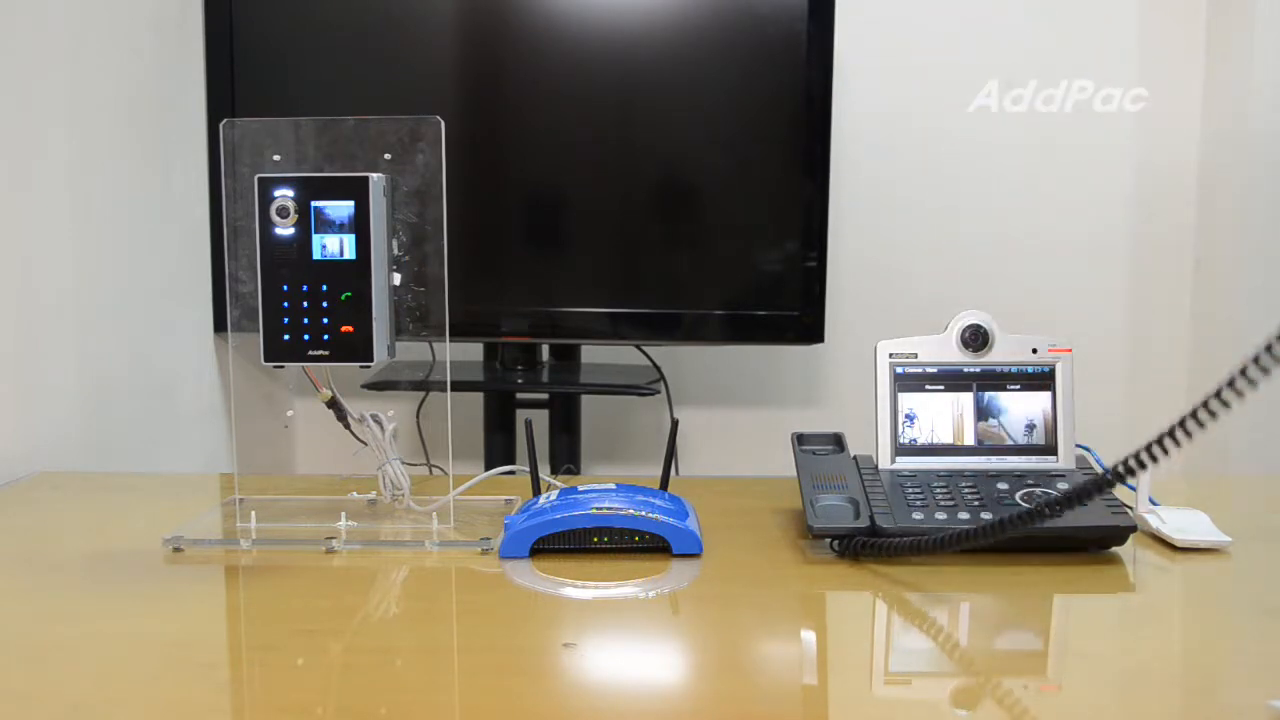
- Replace the desk phone's handset to end the door-phone call
left_click(830, 450)
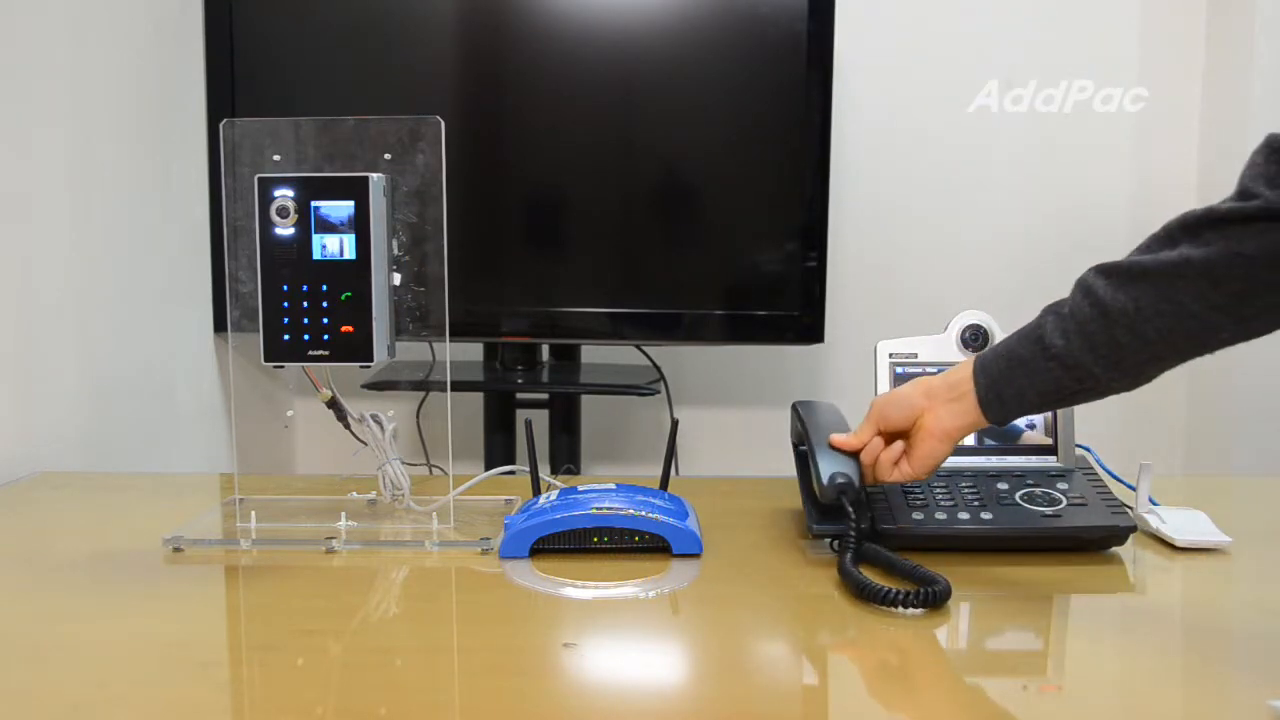